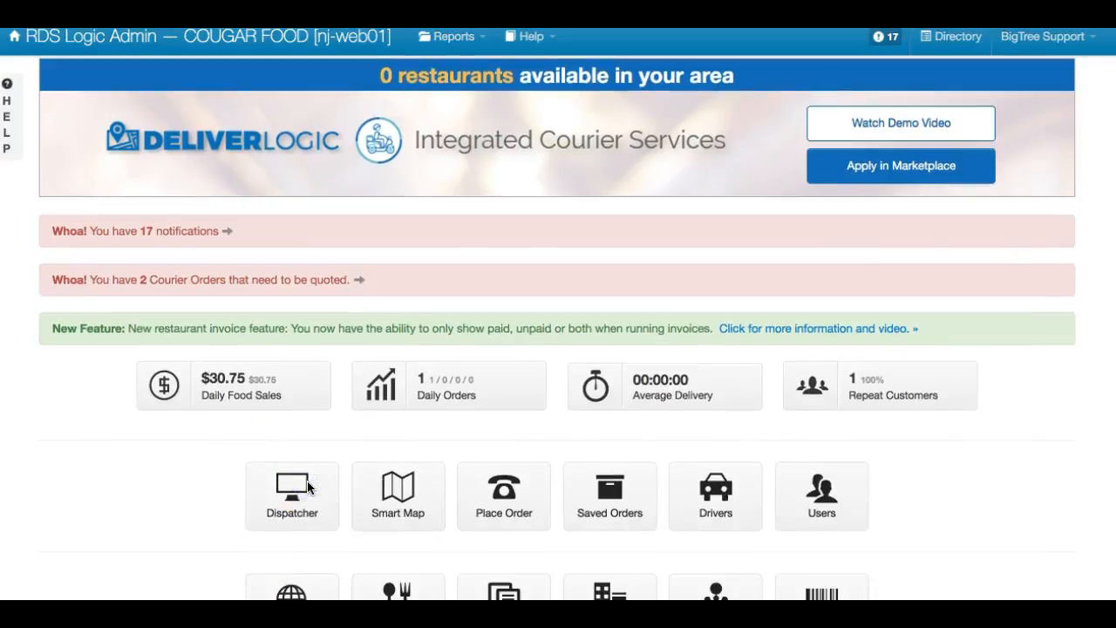
# Step: Switch to the Dispatcher order board, review its hidden columns, and bring up the Settings menu
pyautogui.click(291, 495)
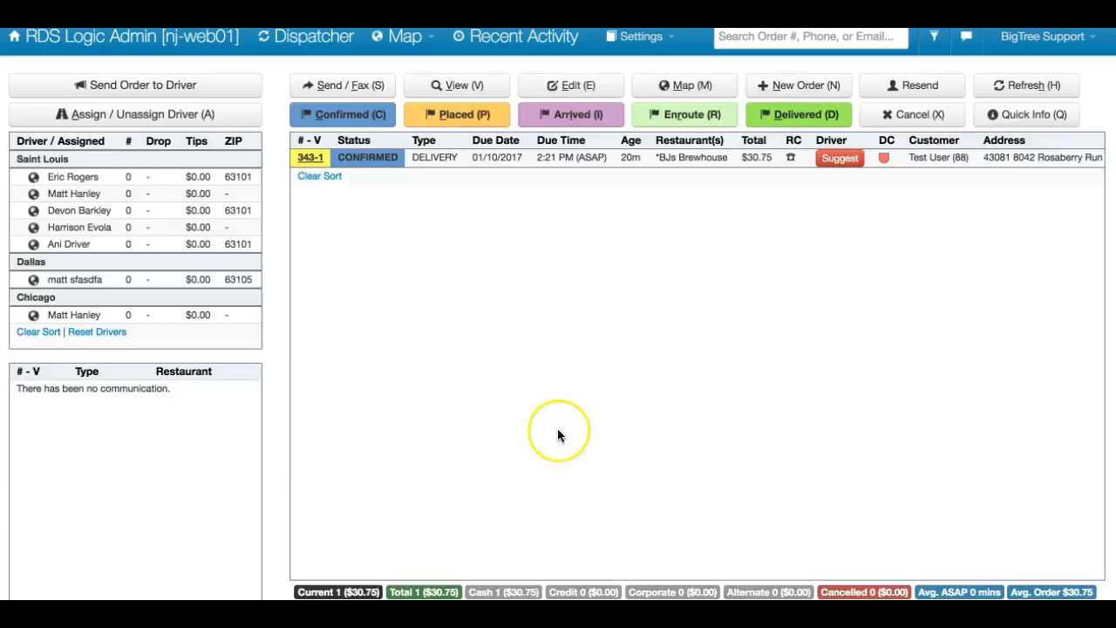
pyautogui.moveTo(949, 63)
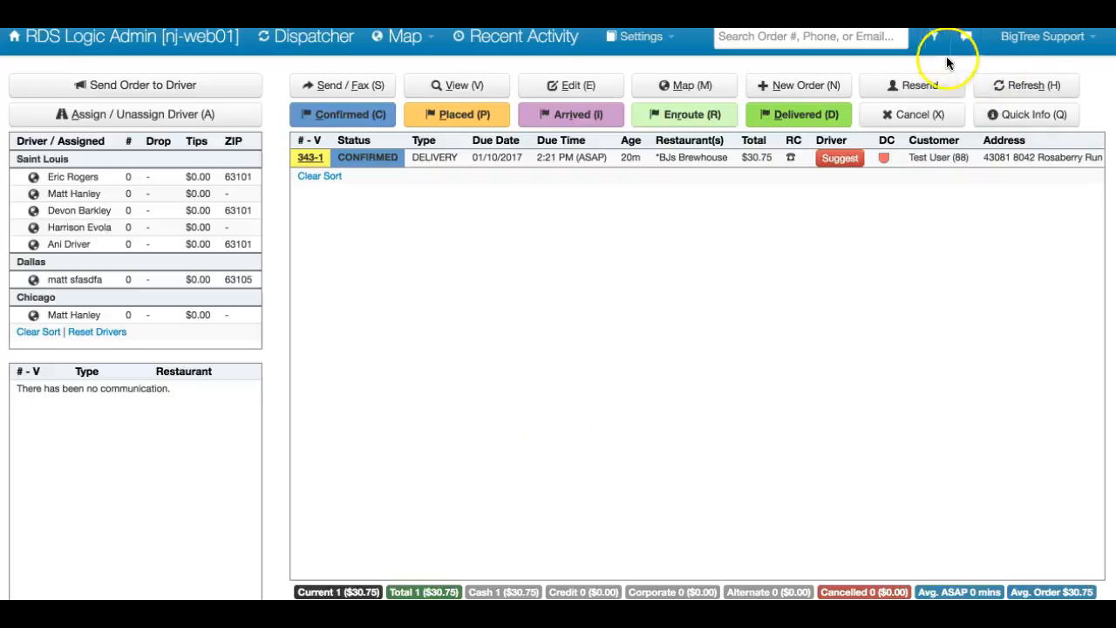
pyautogui.click(640, 35)
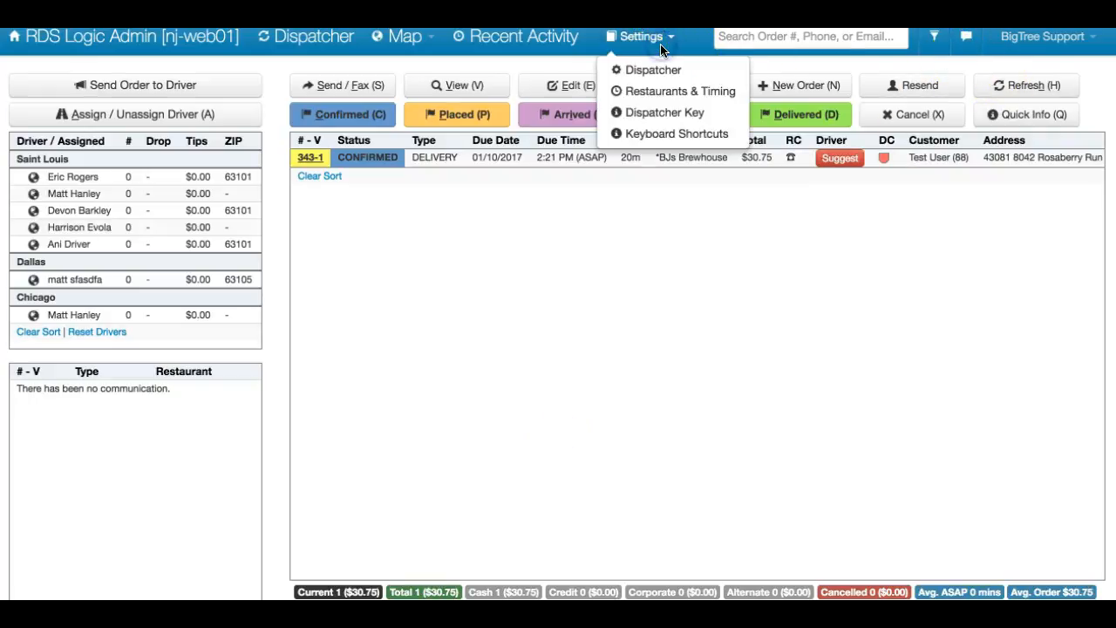
pyautogui.moveTo(680, 90)
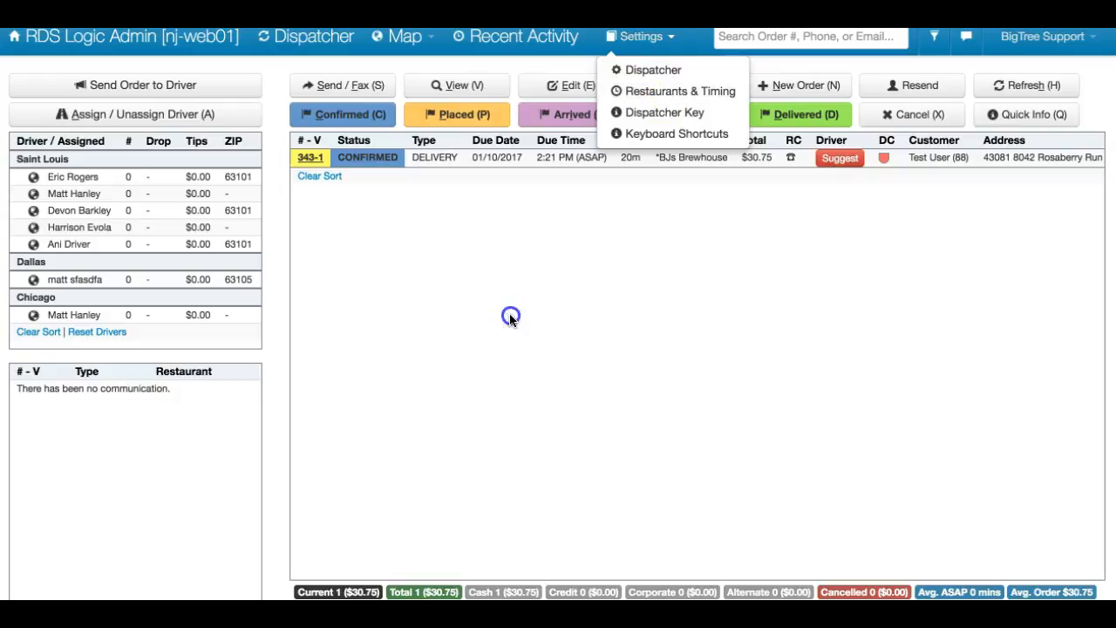
pyautogui.click(642, 35)
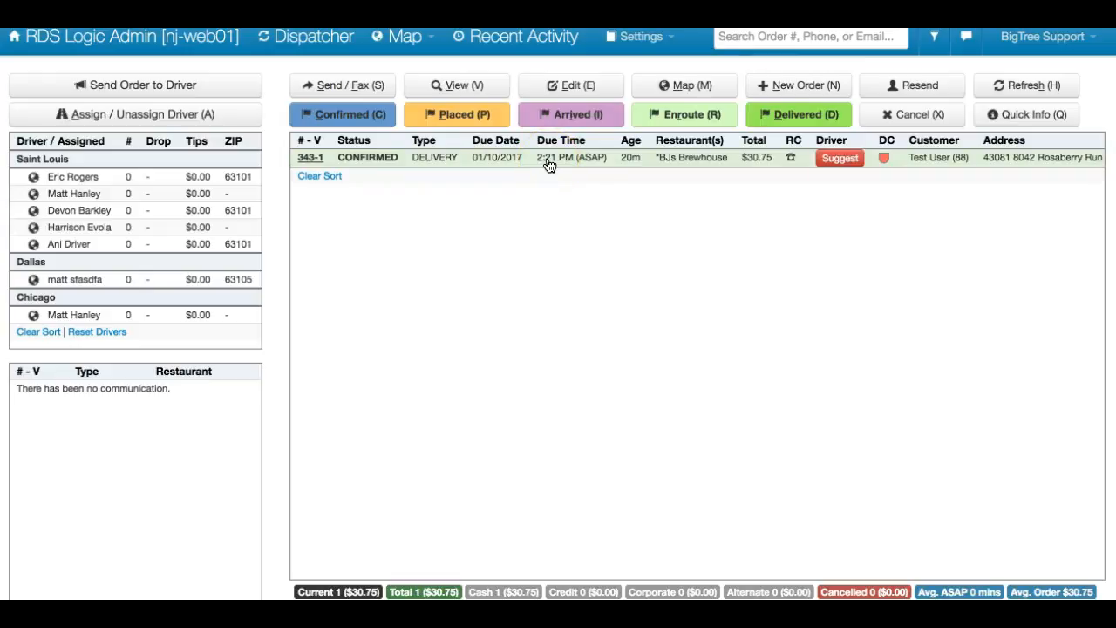
pyautogui.hscroll(3)
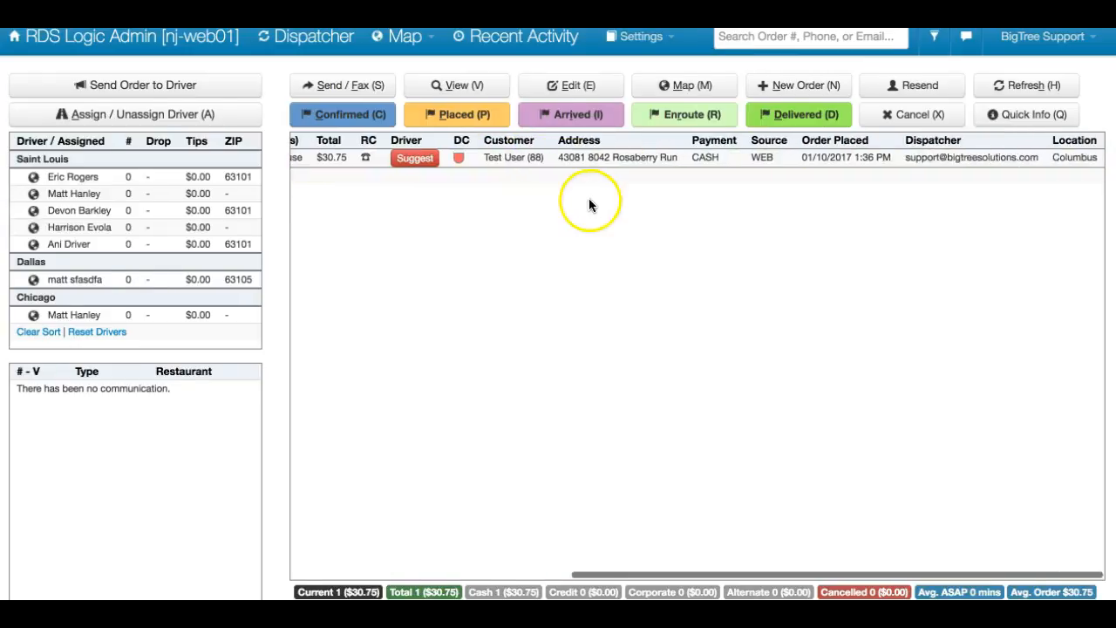
pyautogui.moveTo(763, 220)
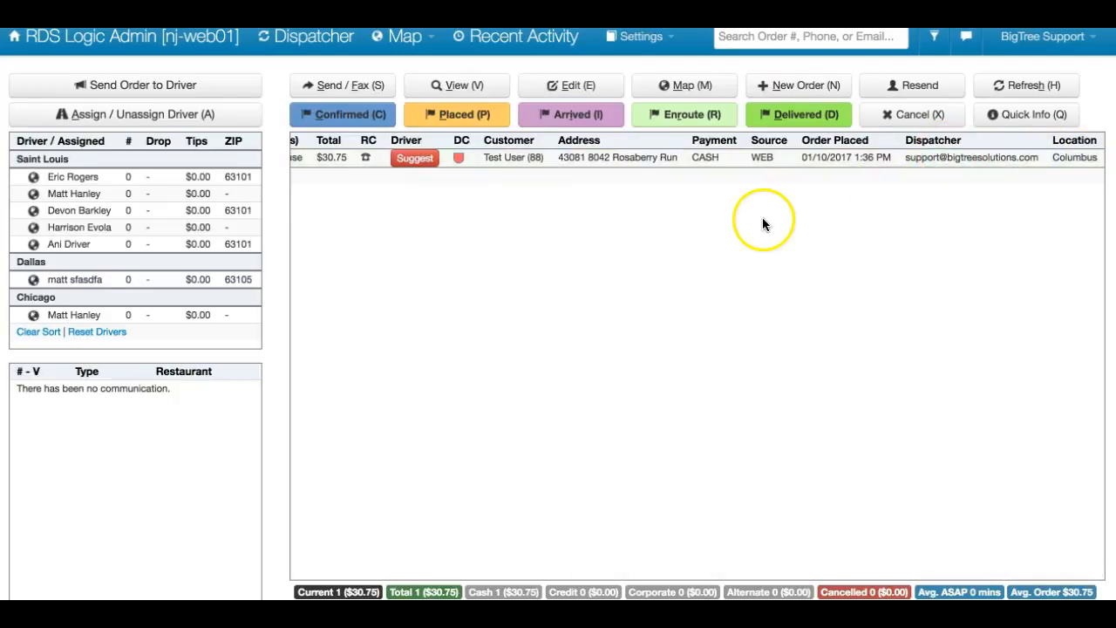
pyautogui.click(642, 35)
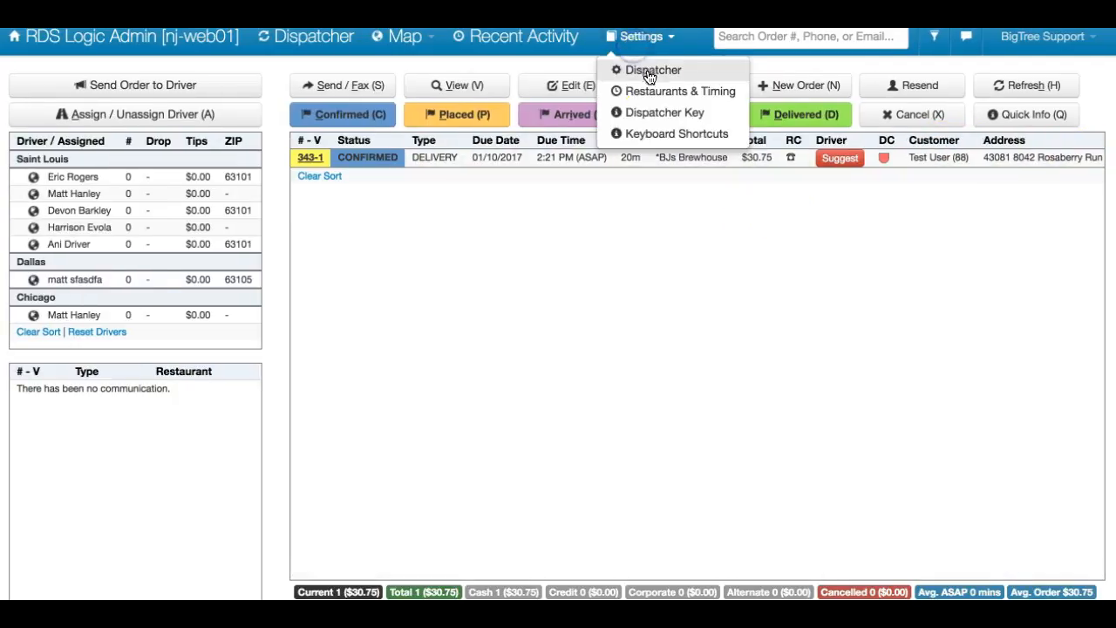
# Step: In Restaurants & Timing, give Columbus a 30-minute buffer and 15 added minutes
pyautogui.click(680, 90)
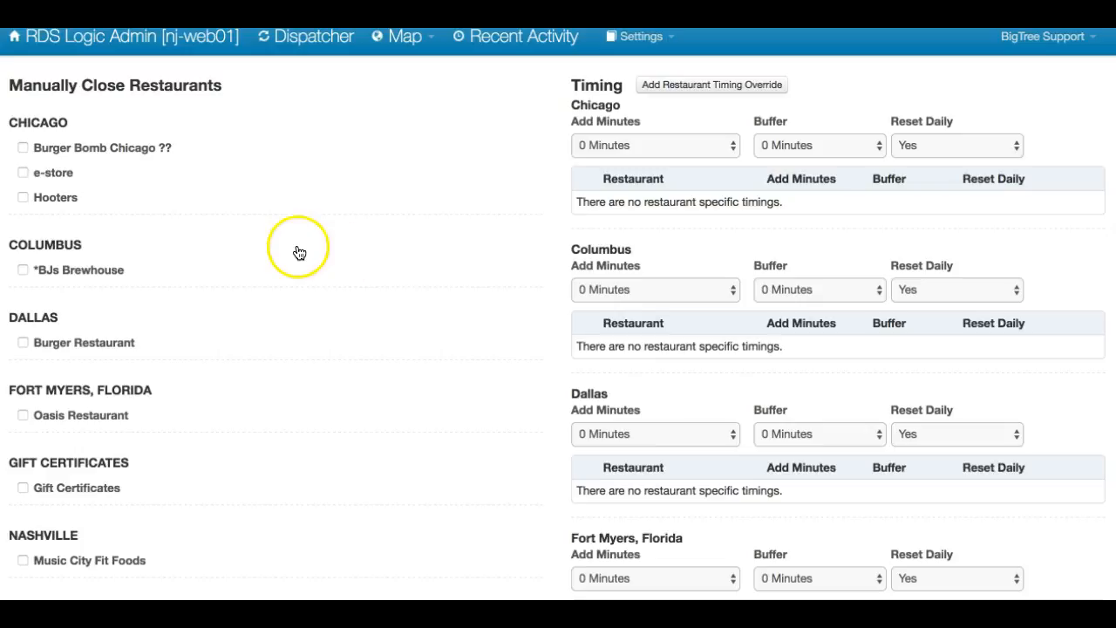
pyautogui.click(816, 289)
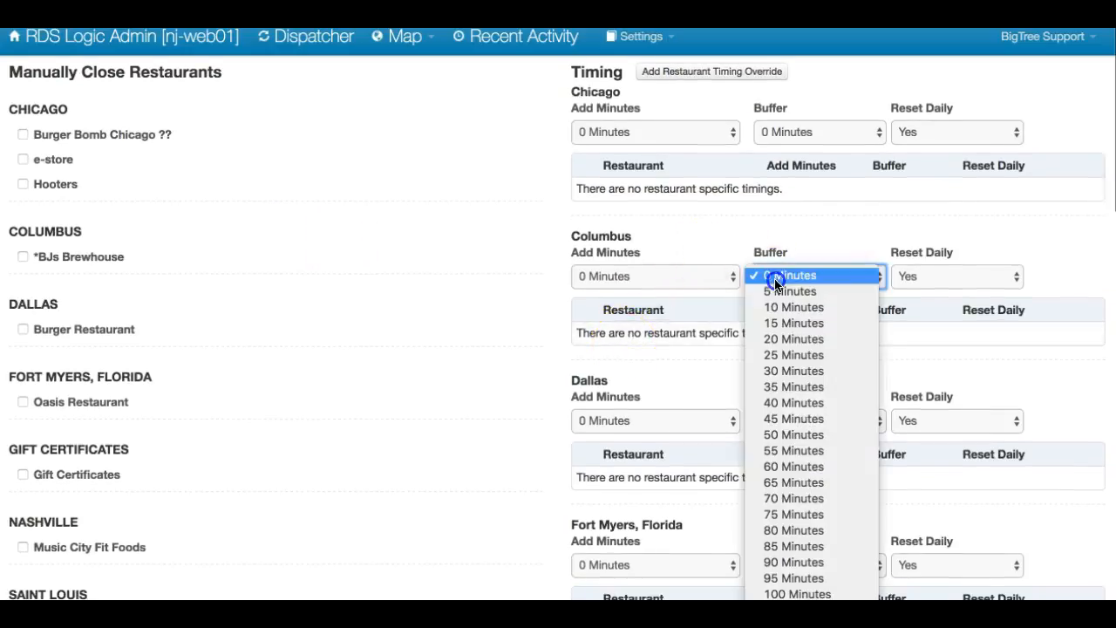
pyautogui.moveTo(794, 323)
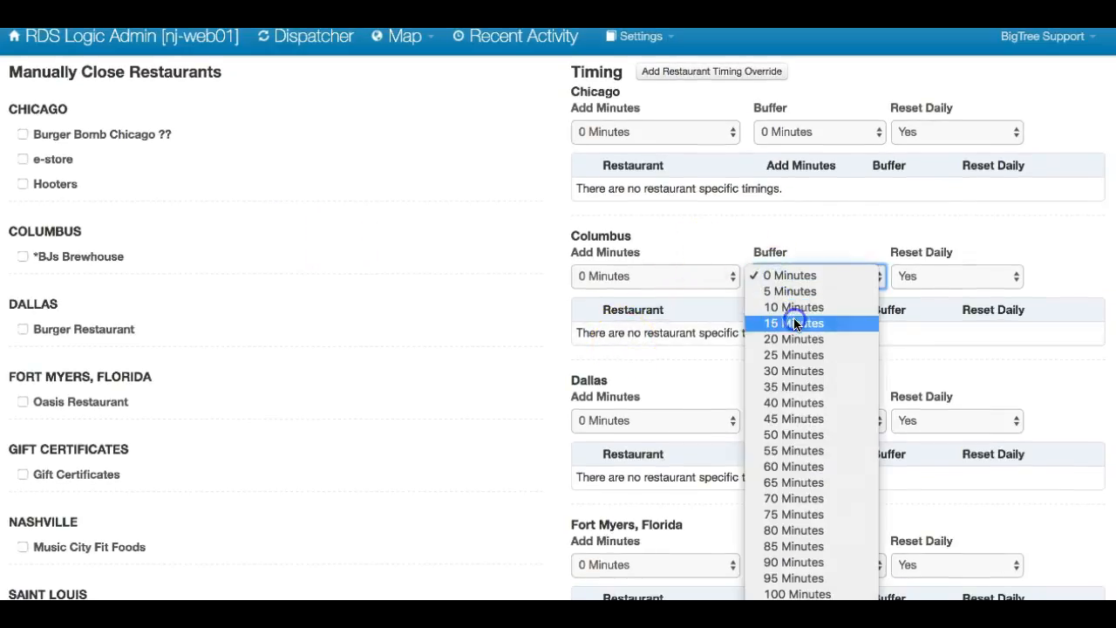
pyautogui.click(792, 322)
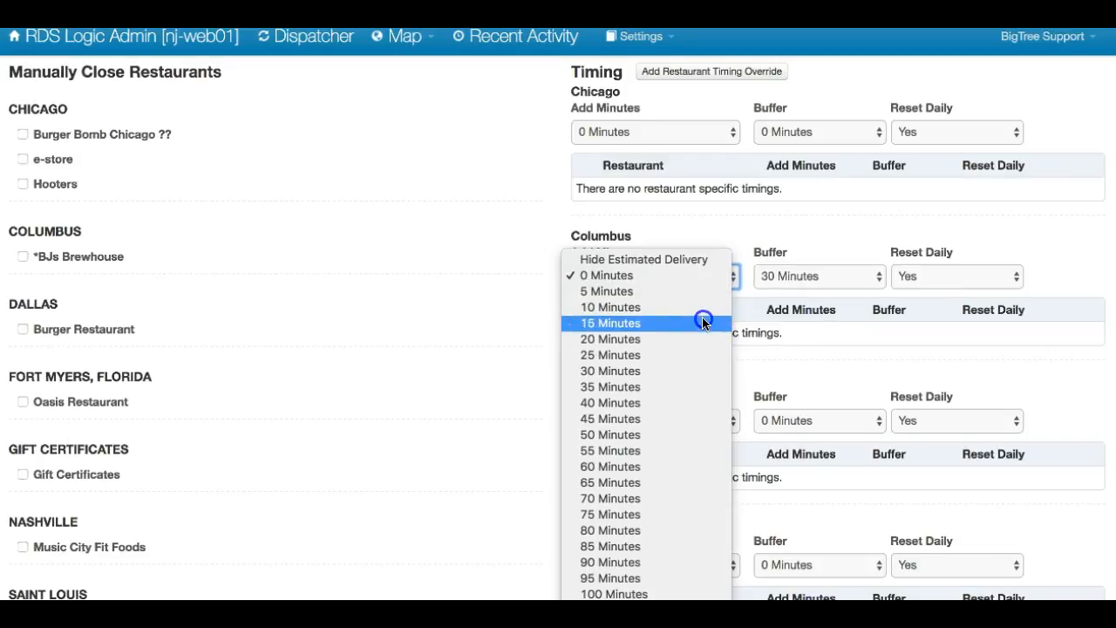
pyautogui.click(610, 323)
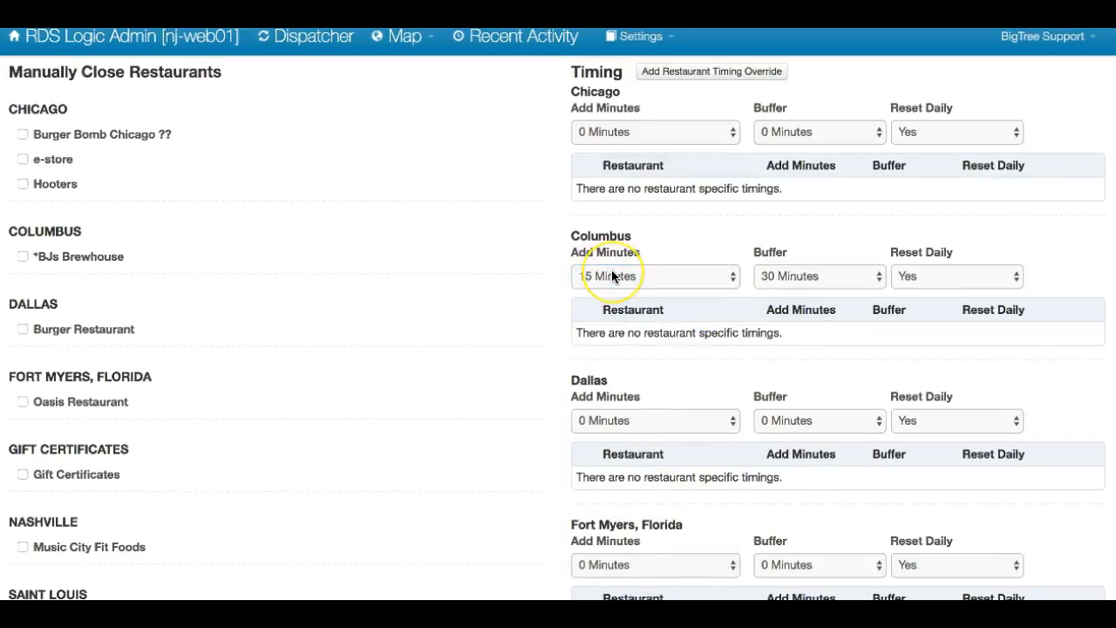
pyautogui.moveTo(739, 265)
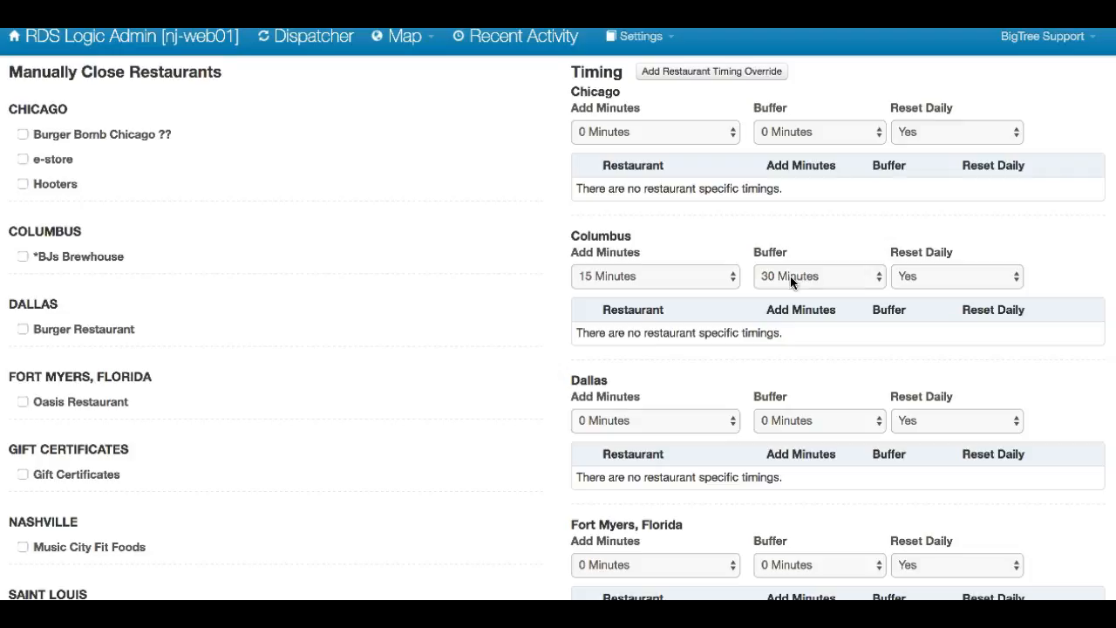
# Step: Change the Columbus buffer to 15 minutes and set Reset Daily to No
pyautogui.click(818, 276)
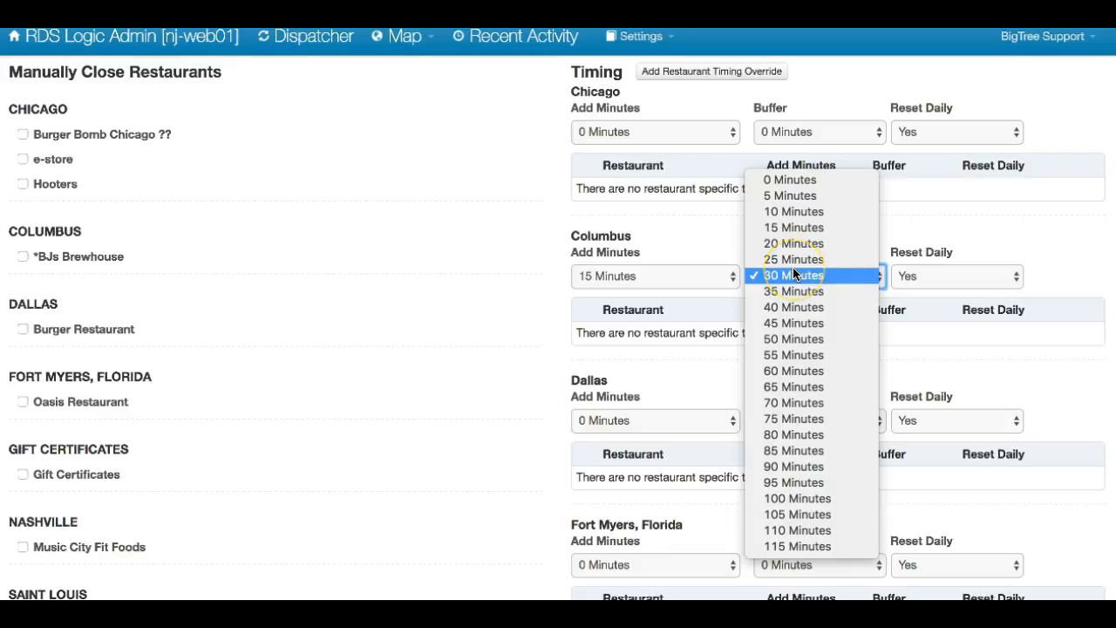
pyautogui.moveTo(793, 276)
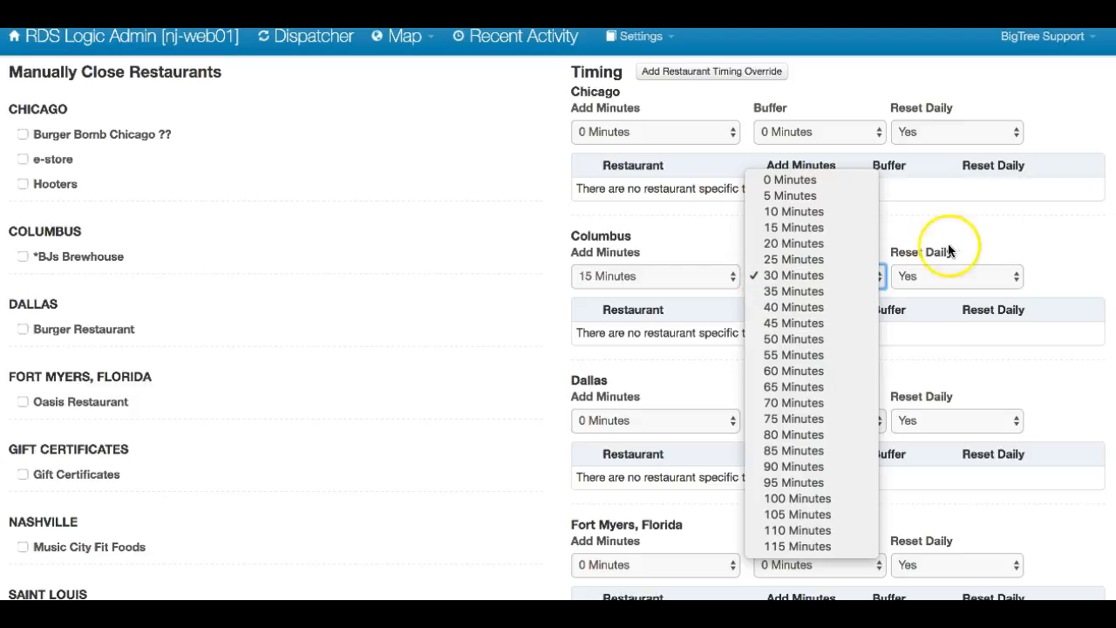
pyautogui.click(792, 275)
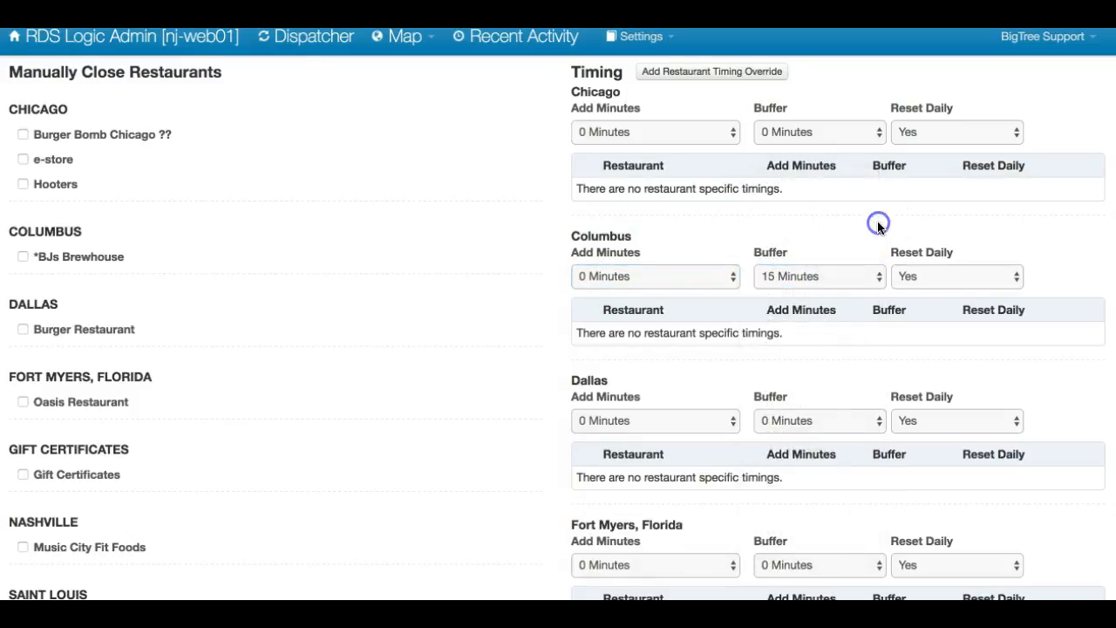
pyautogui.moveTo(956, 273)
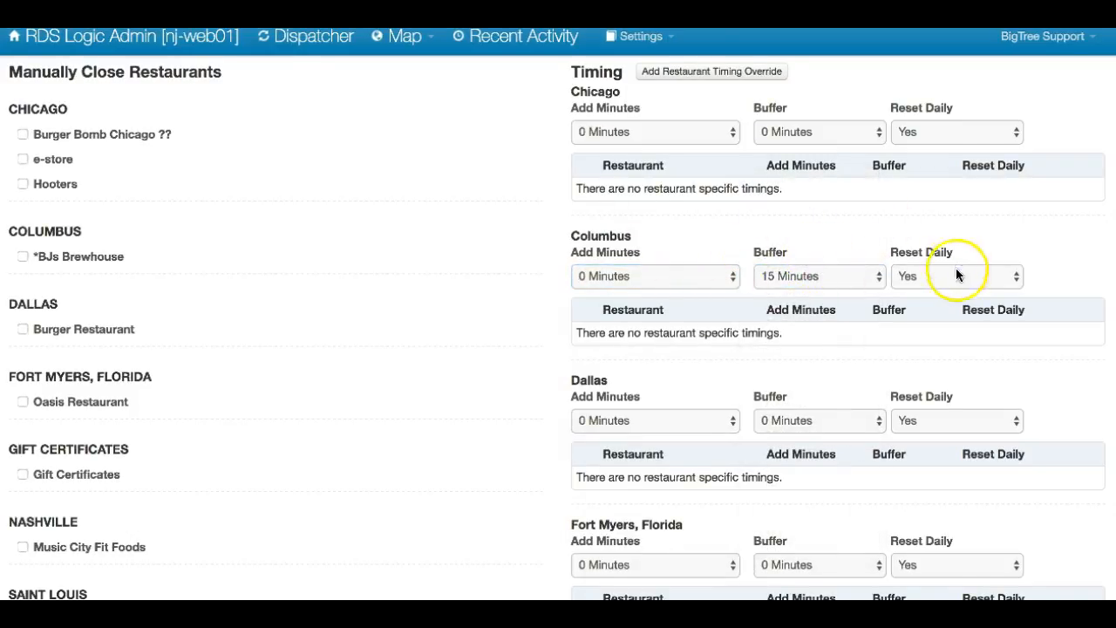
pyautogui.click(956, 276)
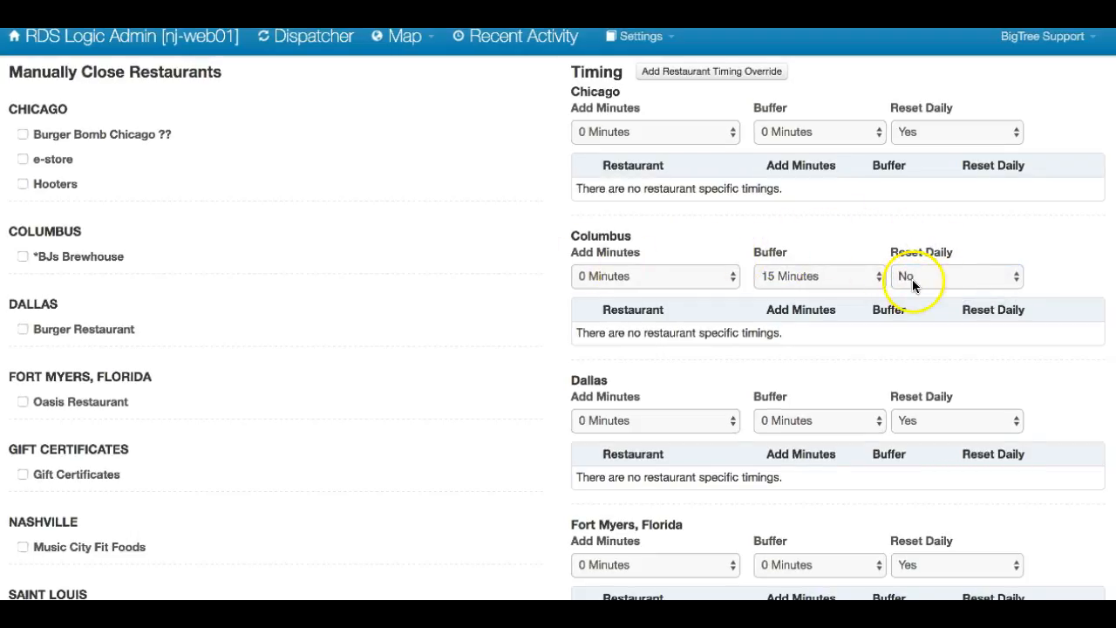
pyautogui.scroll(-3)
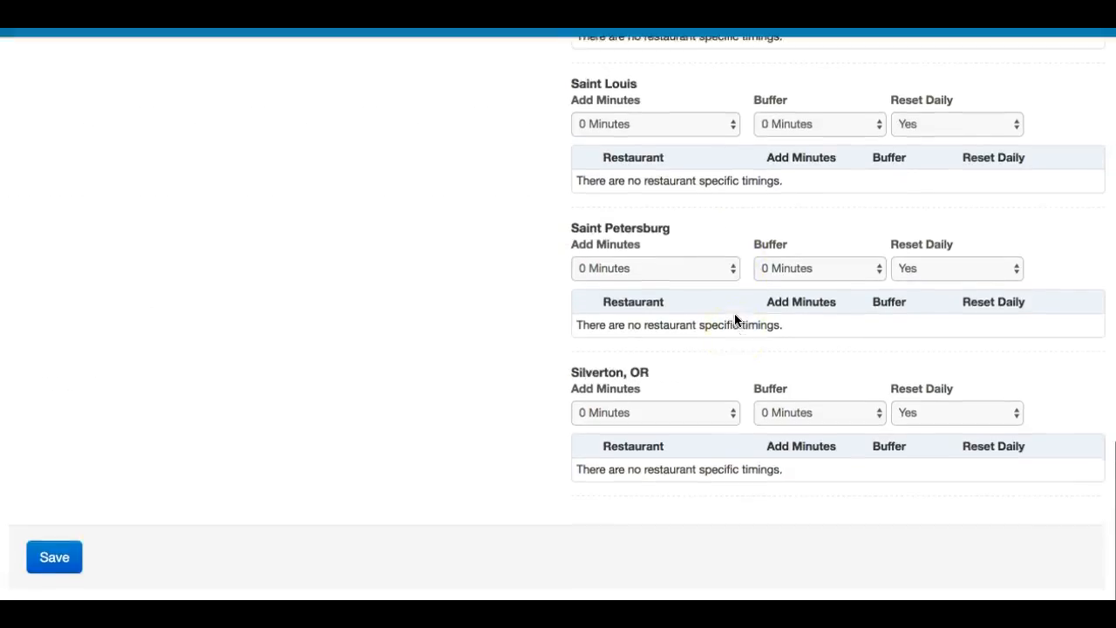
pyautogui.scroll(3)
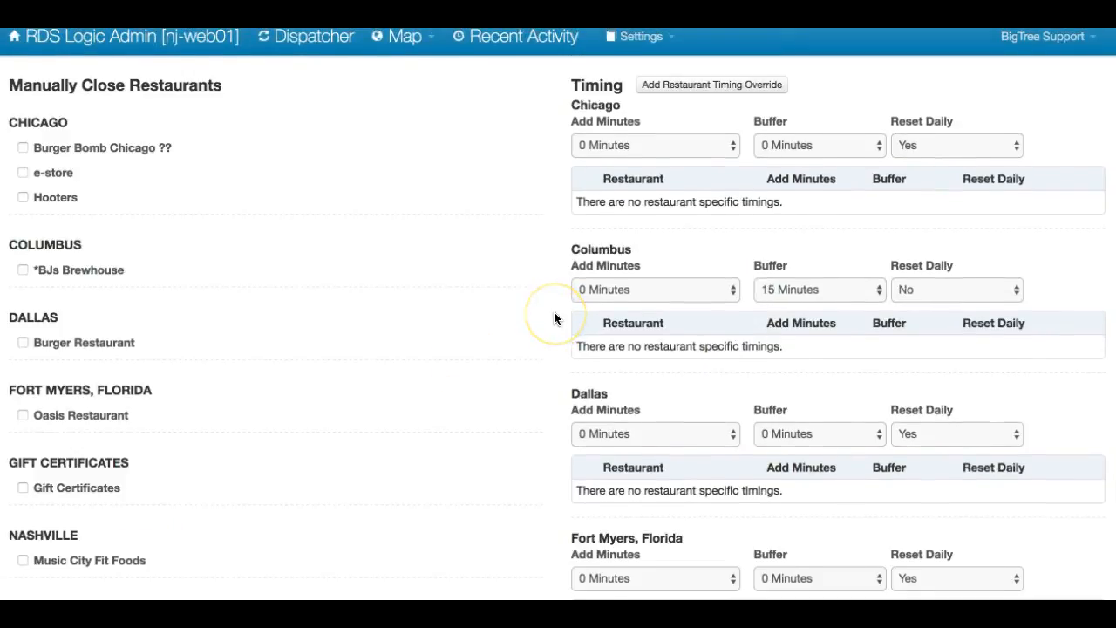
pyautogui.moveTo(462, 181)
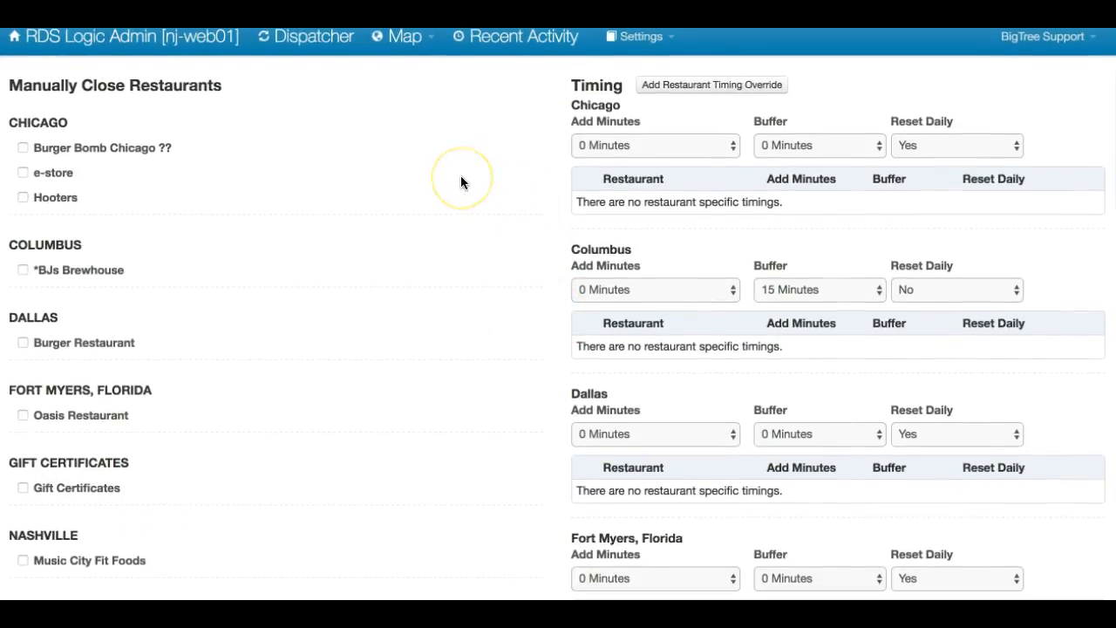